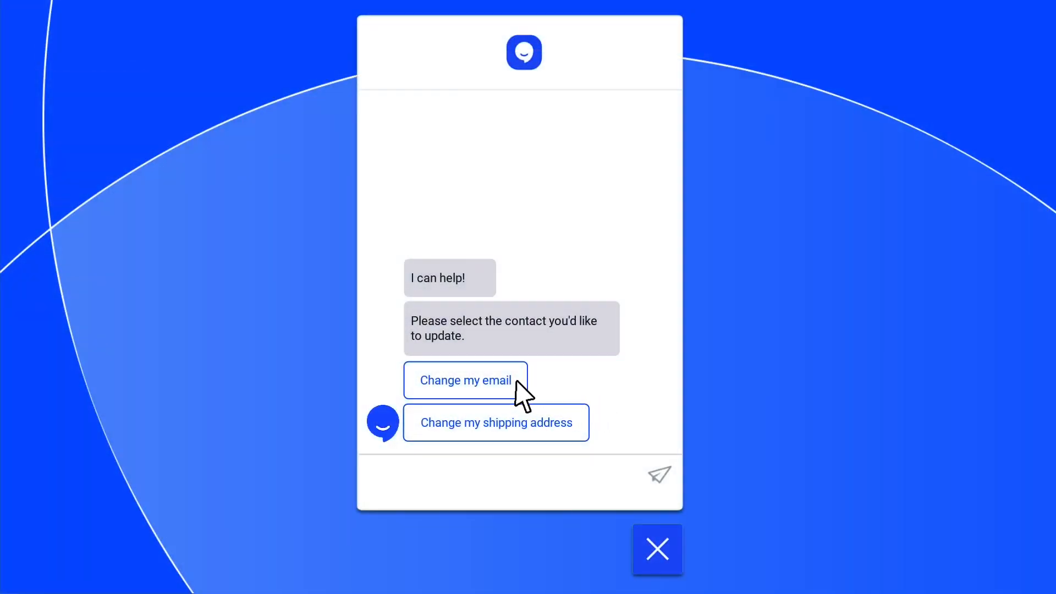
Step: Choose 'Change my email' in the chat so the bot asks for the email address
{"action": "left_click", "coordinate": [465, 380]}
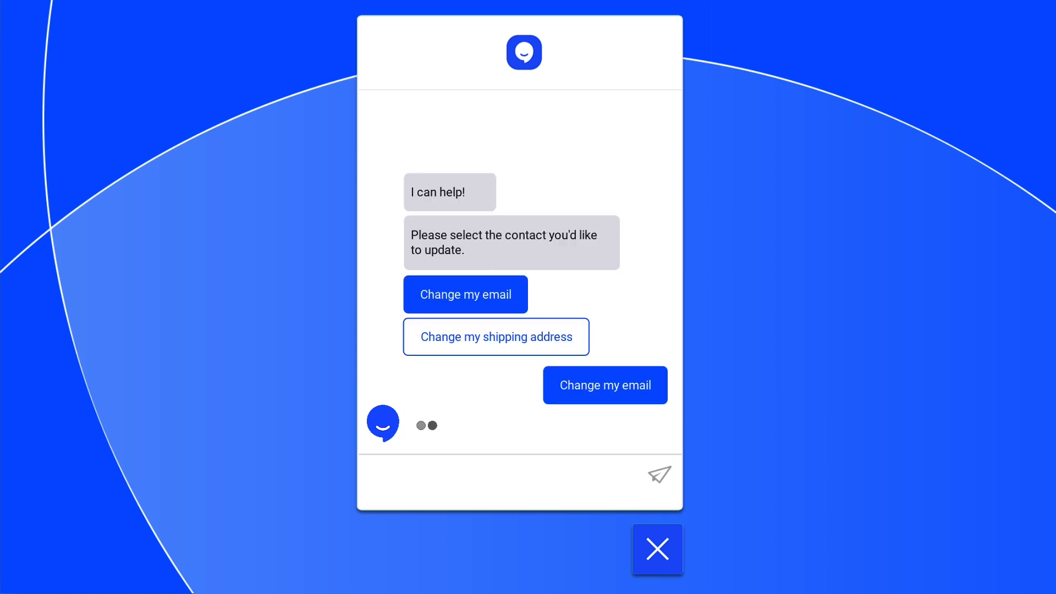
{"action": "left_click", "coordinate": [604, 385]}
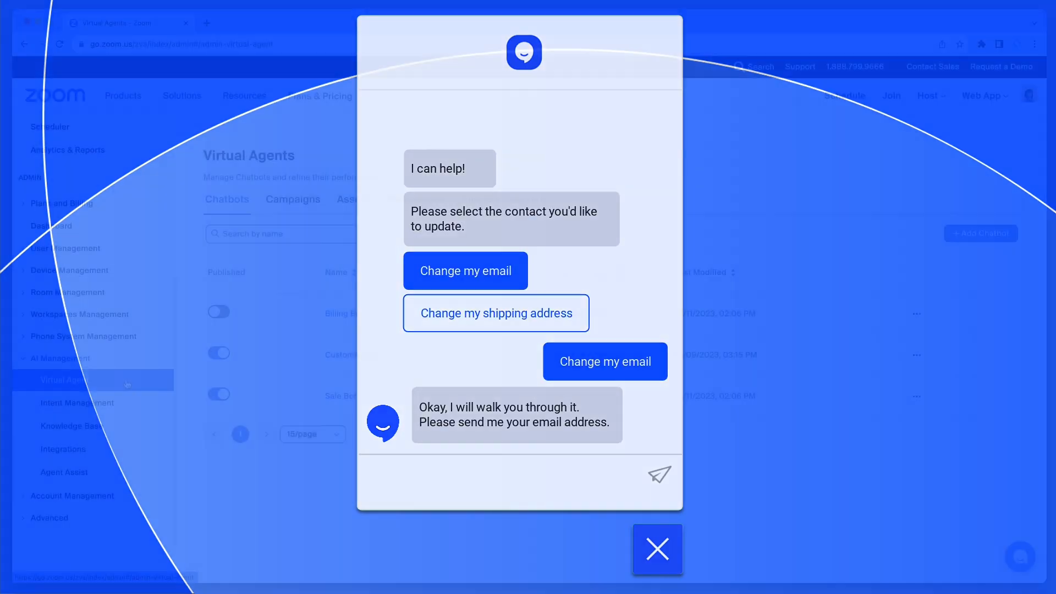
Step: Show Customer Bot's Bot Flows list: Default Flow, Order tracking, Upgrade Subscription, Change password
{"action": "left_click", "coordinate": [657, 549]}
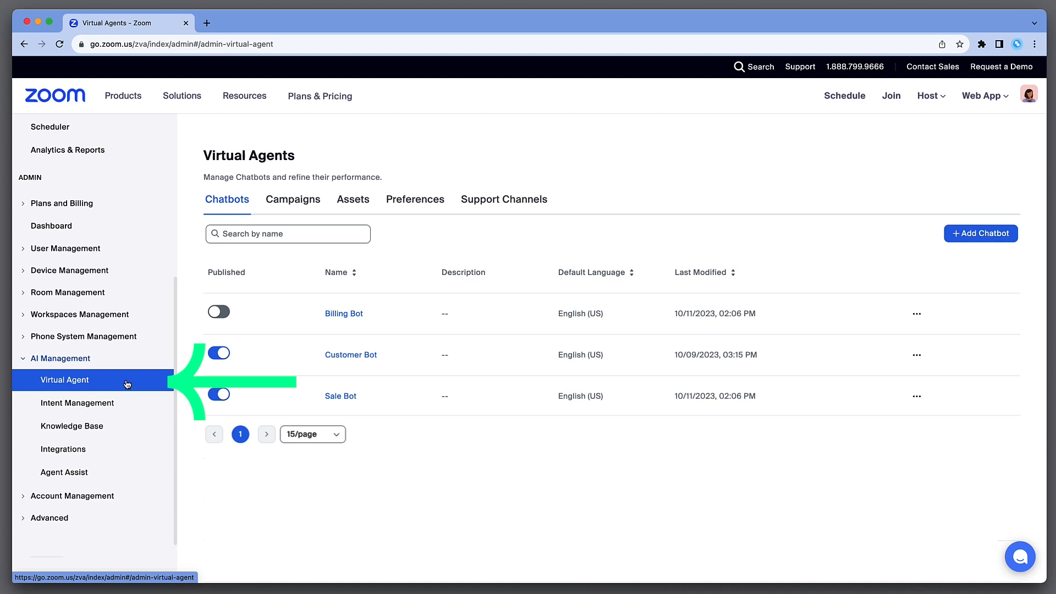
{"action": "mouse_move", "coordinate": [190, 378]}
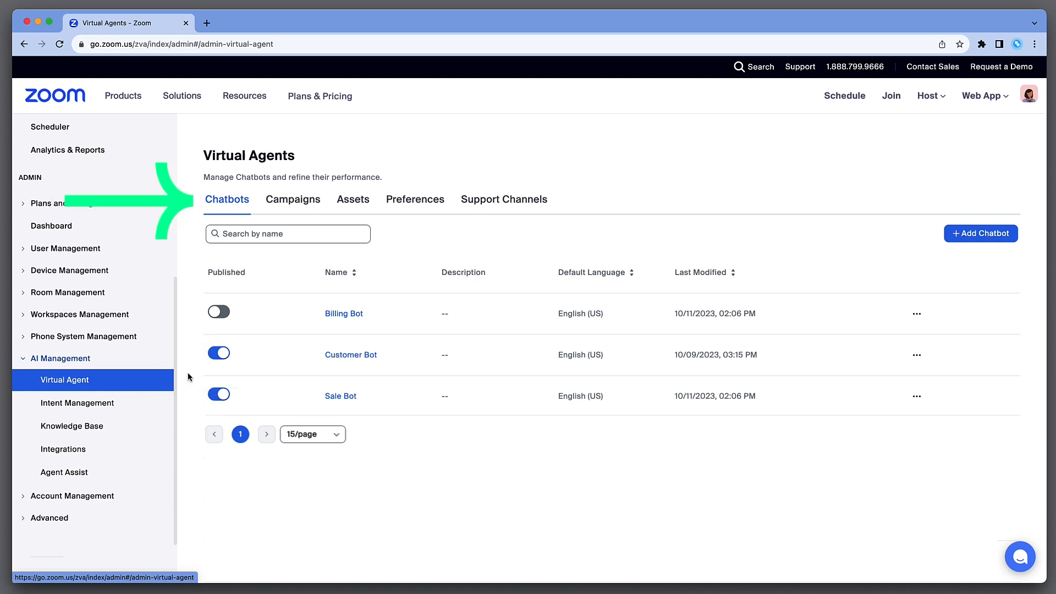
{"action": "left_click", "coordinate": [351, 356]}
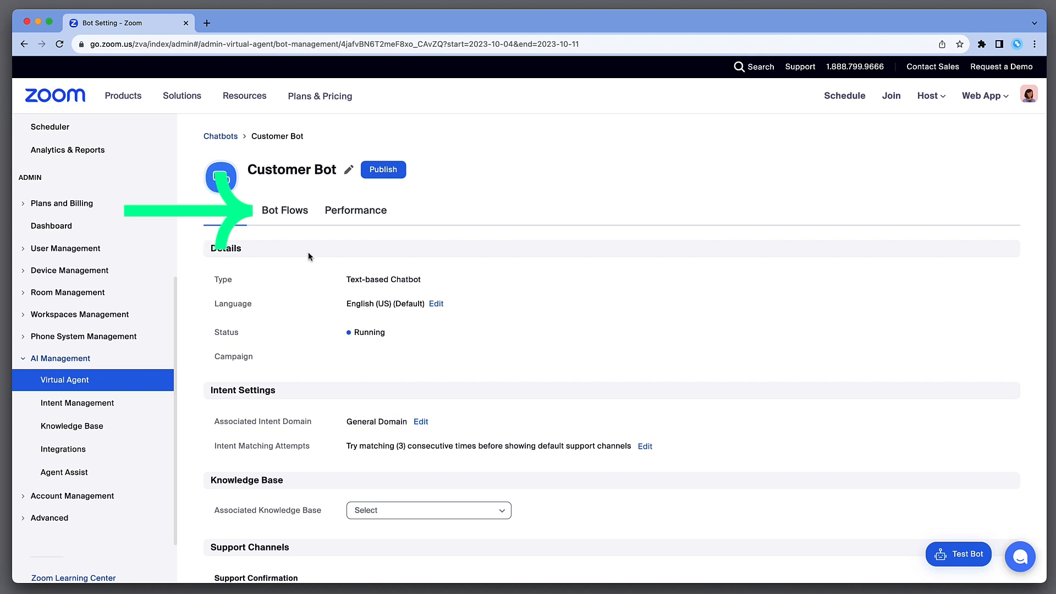
{"action": "left_click", "coordinate": [284, 210]}
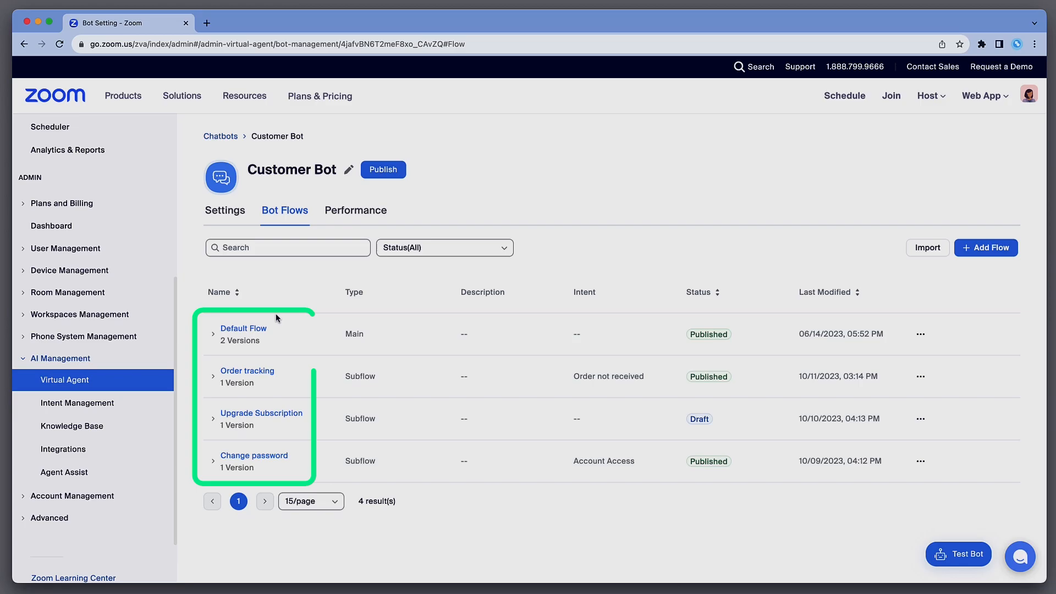
{"action": "left_click", "coordinate": [248, 370]}
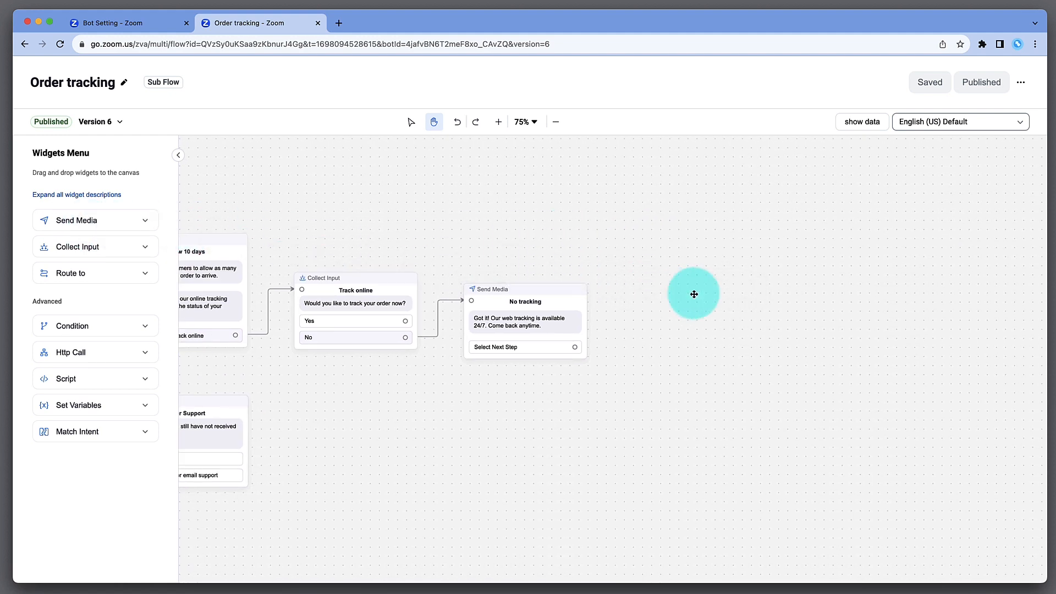
Step: Add a Send Media widget after No tracking and review its Setup and Exit settings
{"action": "left_click_drag", "start_coordinate": [692, 294], "coordinate": [613, 308]}
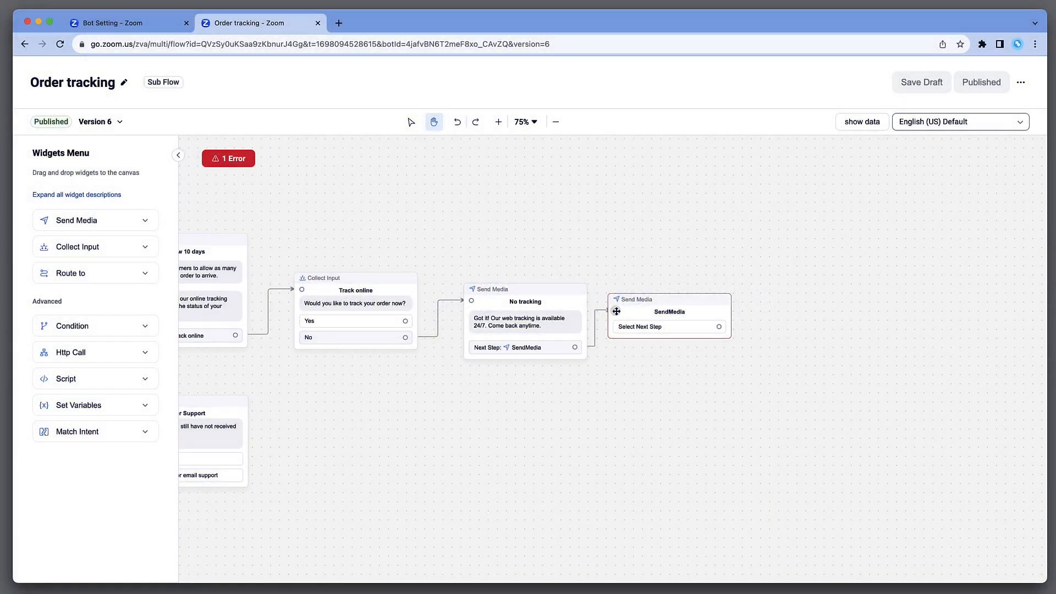
{"action": "left_click", "coordinate": [667, 311]}
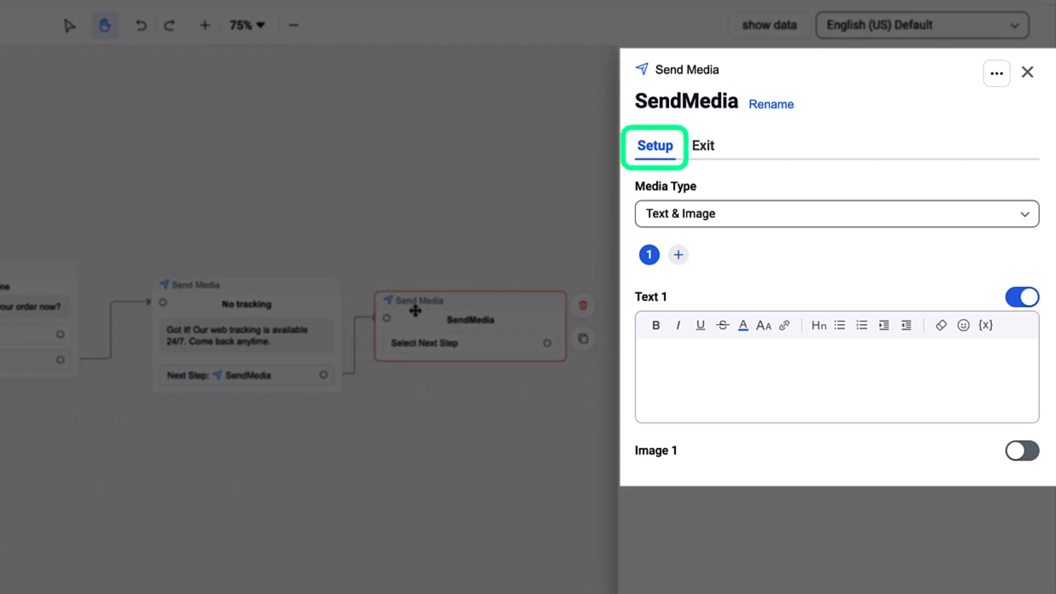
{"action": "left_click", "coordinate": [703, 146]}
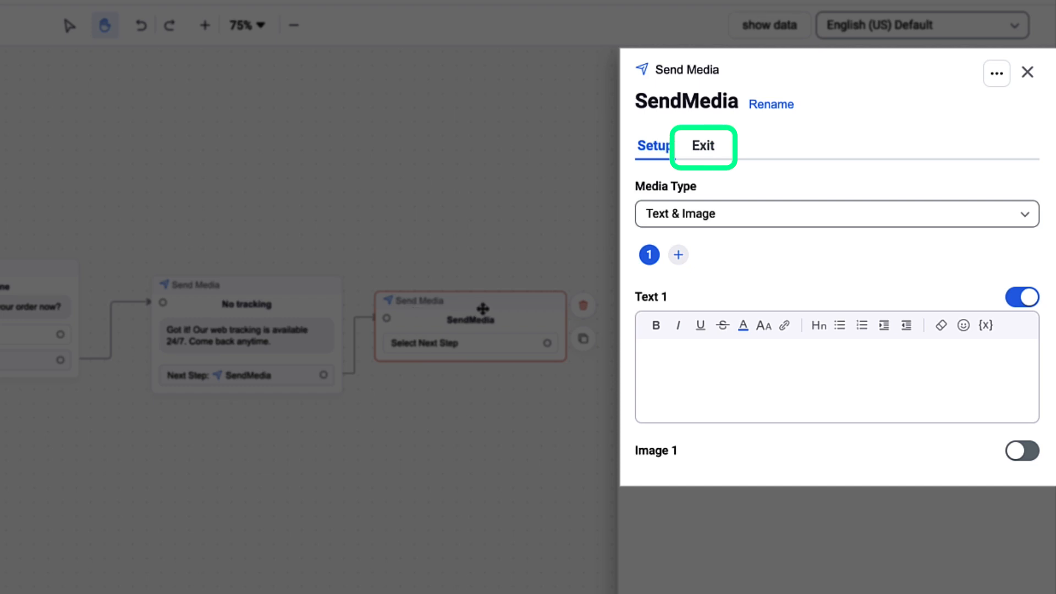
{"action": "left_click", "coordinate": [703, 145]}
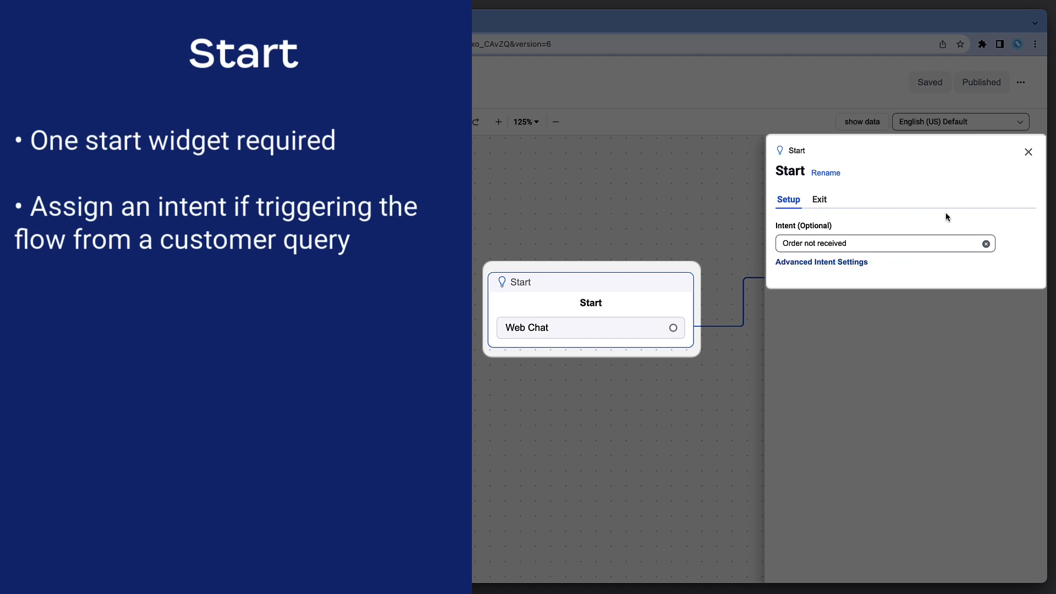
Step: Review the Start widget's Exit, showing Opening Message as its next step
{"action": "left_click", "coordinate": [819, 199]}
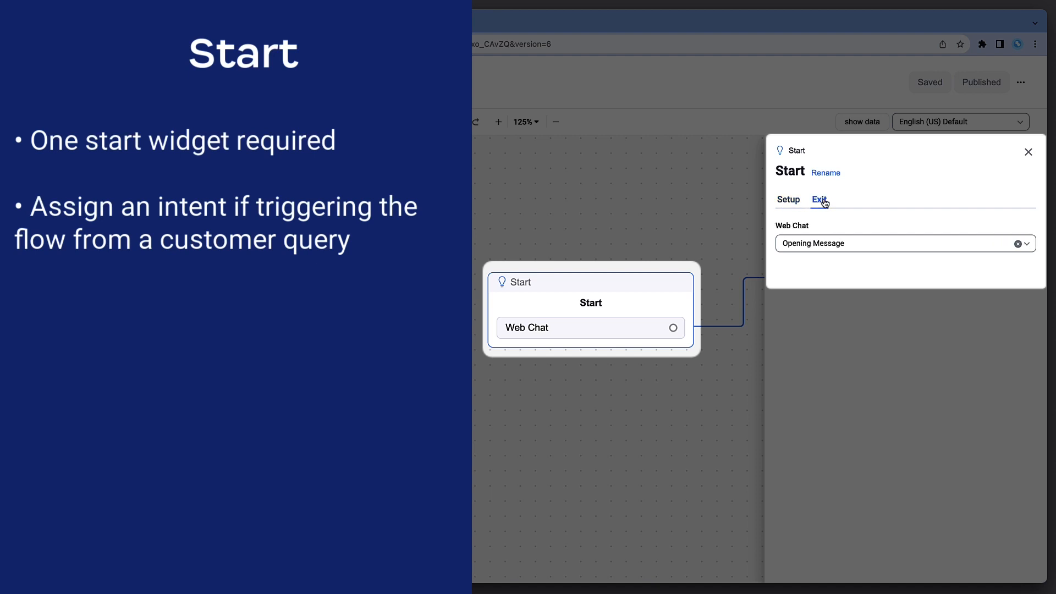
{"action": "left_click", "coordinate": [818, 199]}
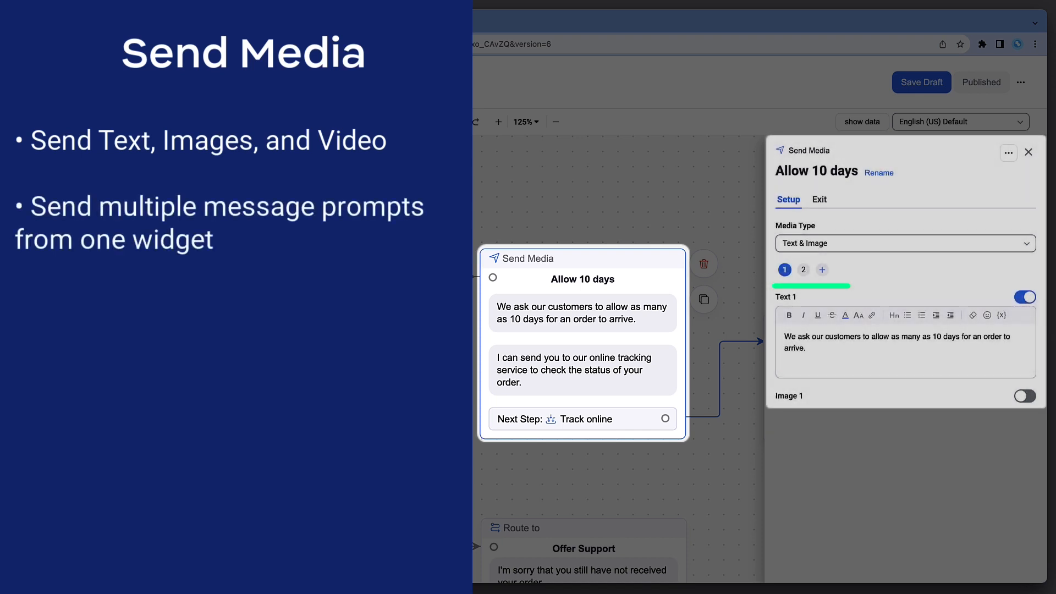
Step: Review Allow 10 days' two text messages and its exit to Track online
{"action": "left_click", "coordinate": [802, 269]}
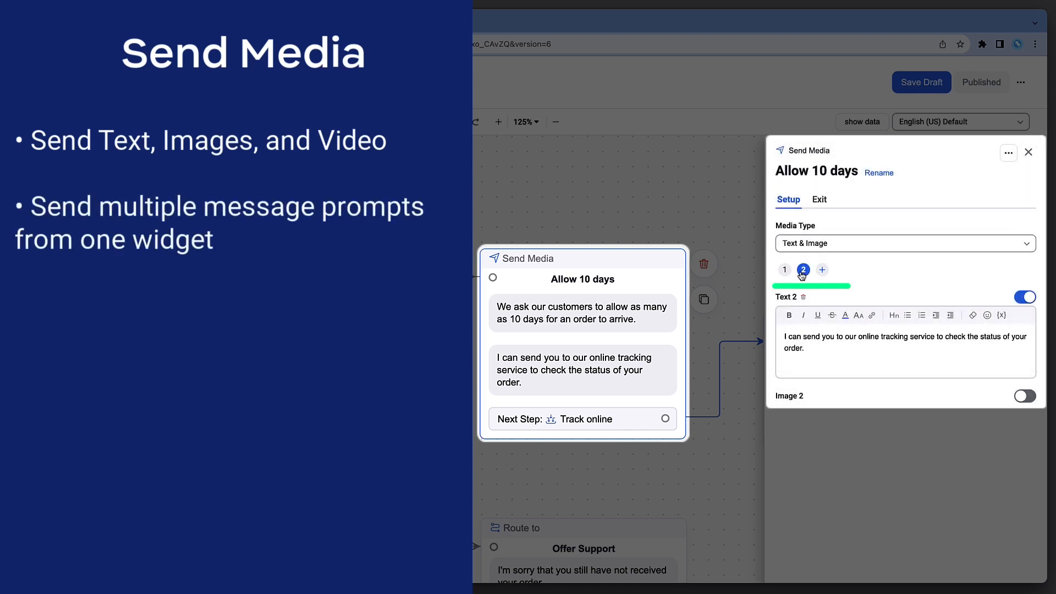
{"action": "left_click", "coordinate": [785, 269]}
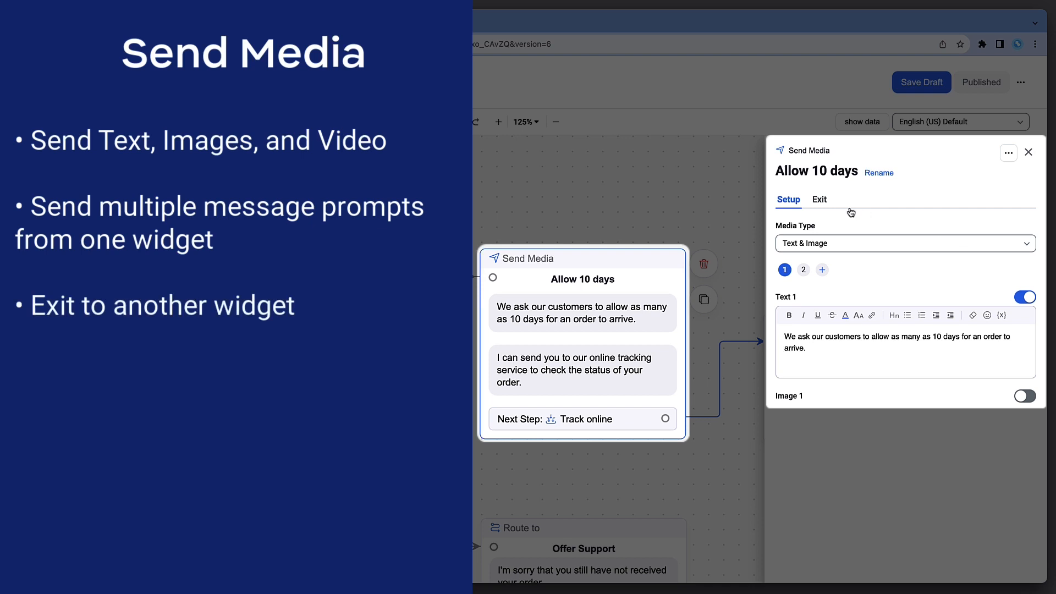
{"action": "left_click", "coordinate": [819, 199]}
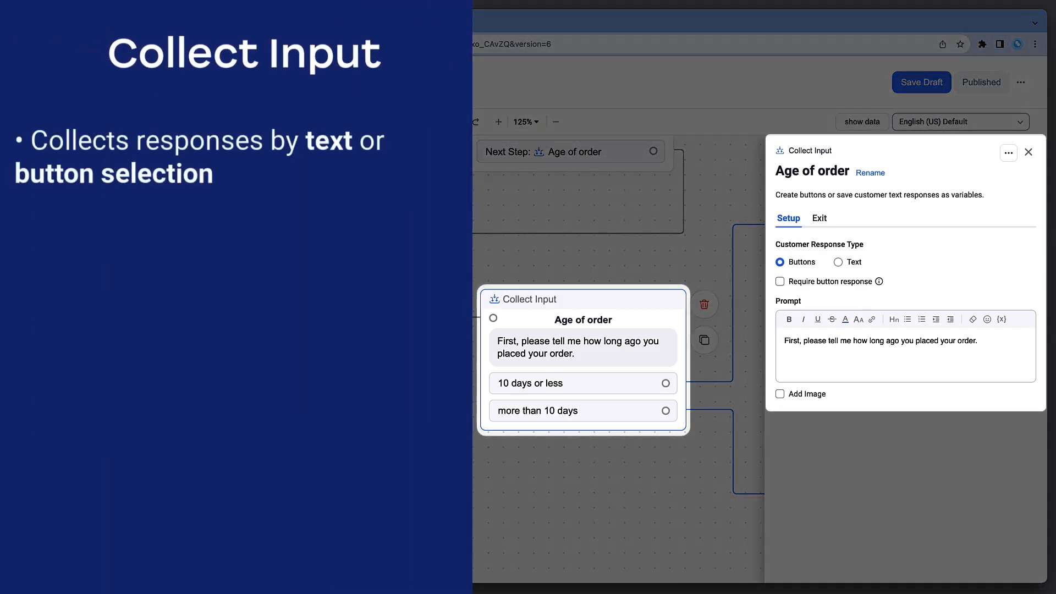
Step: Review Age of order's Buttons response type with '10 days or less' and 'more than 10 days', then its exit
{"action": "left_click", "coordinate": [782, 262]}
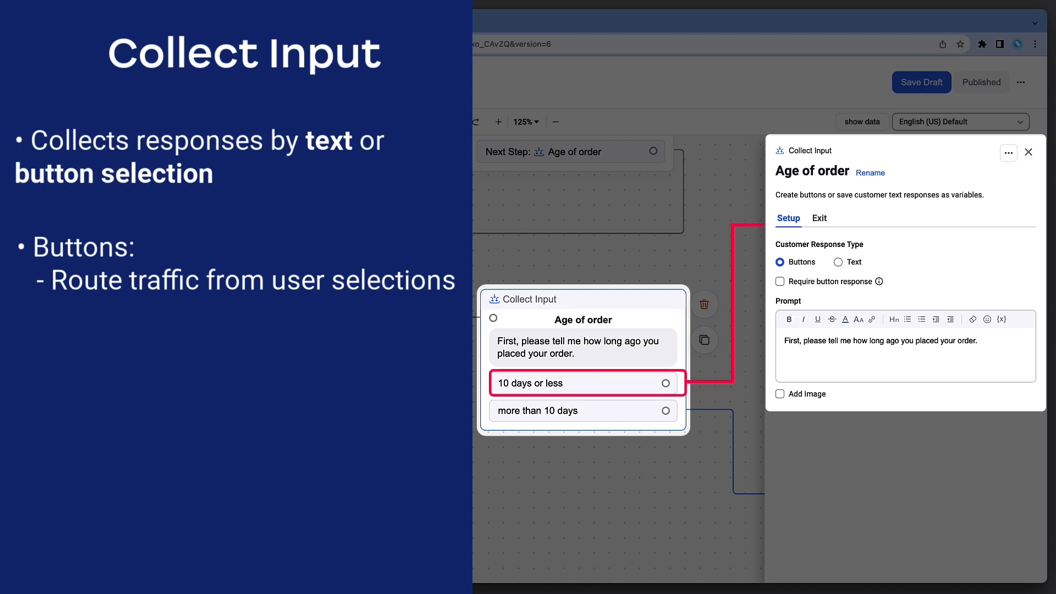
{"action": "left_click", "coordinate": [583, 411]}
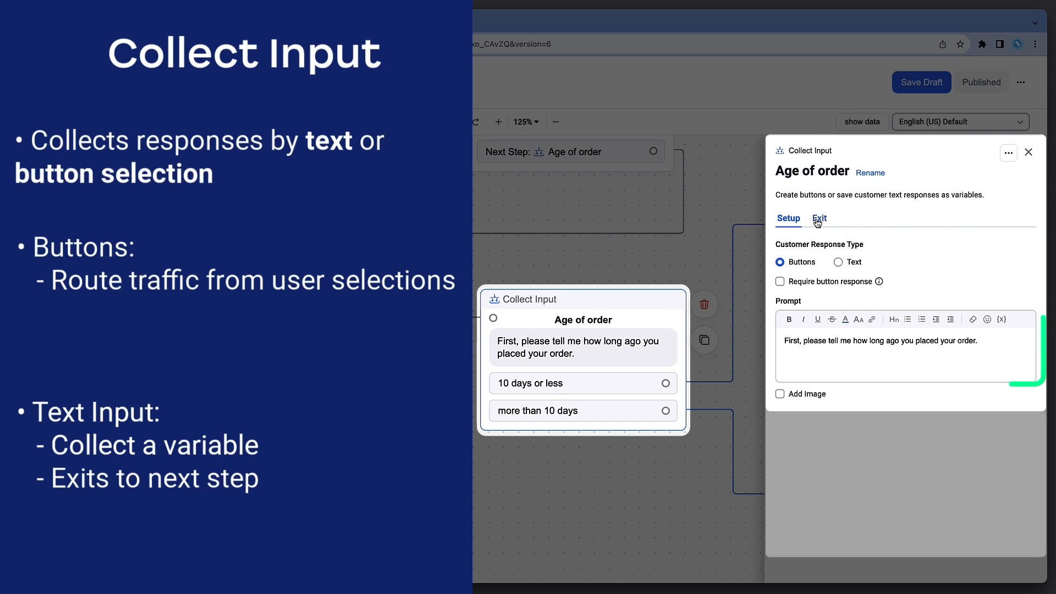
{"action": "left_click", "coordinate": [818, 217]}
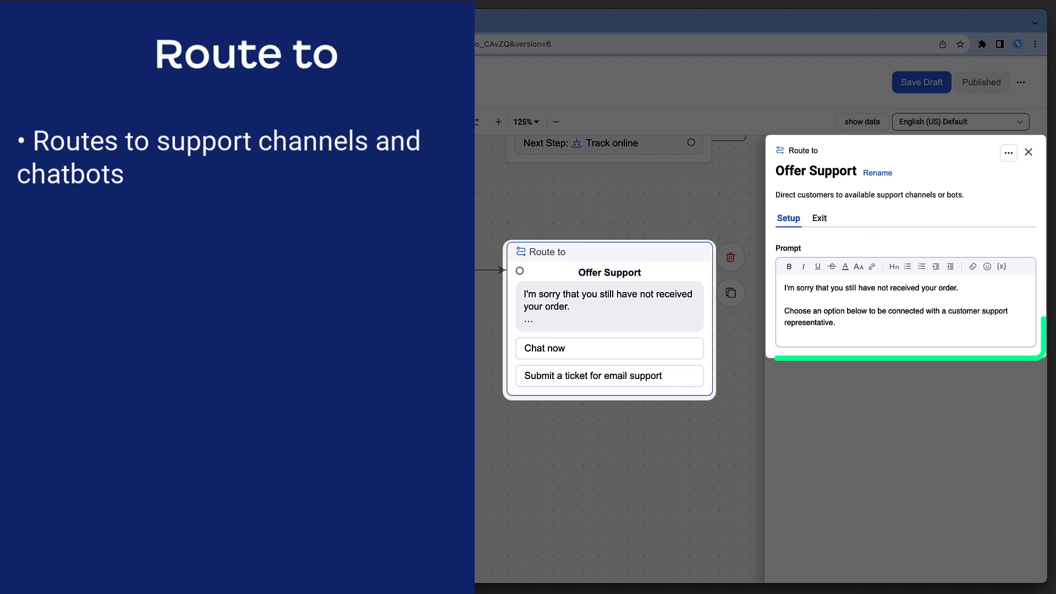
Step: Review Offer Support's two routes to support channels and close the panel to show the full flow
{"action": "left_click", "coordinate": [818, 218]}
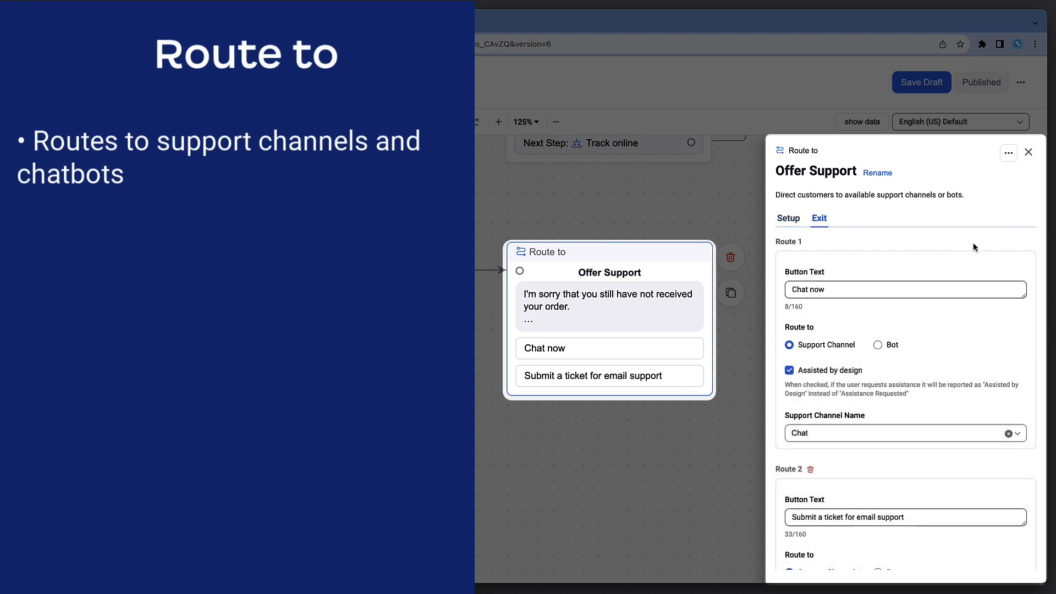
{"action": "scroll", "scroll_direction": "down", "scroll_amount": 3}
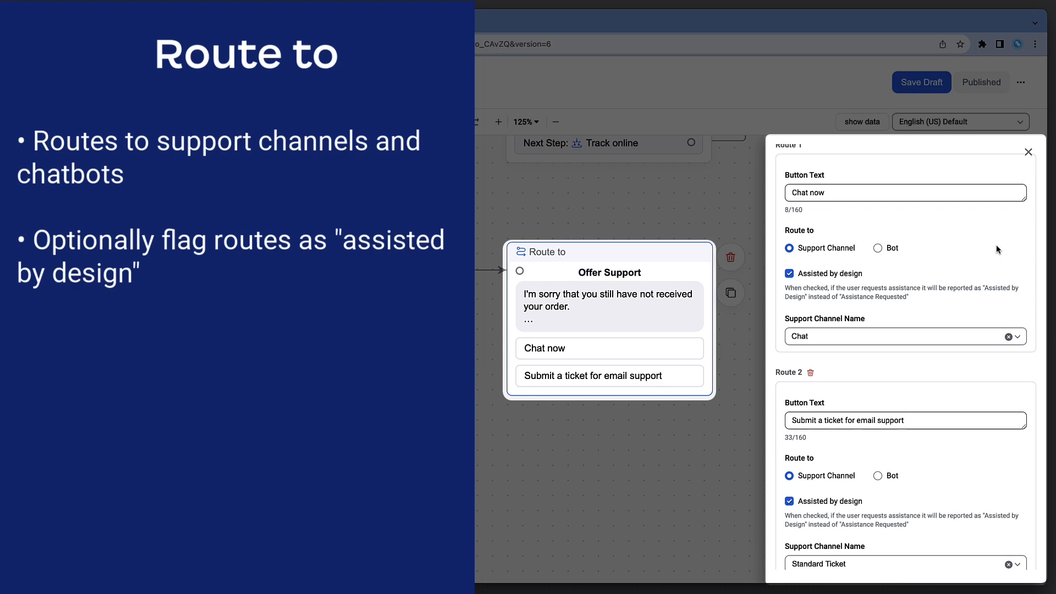
{"action": "left_click", "coordinate": [1028, 152]}
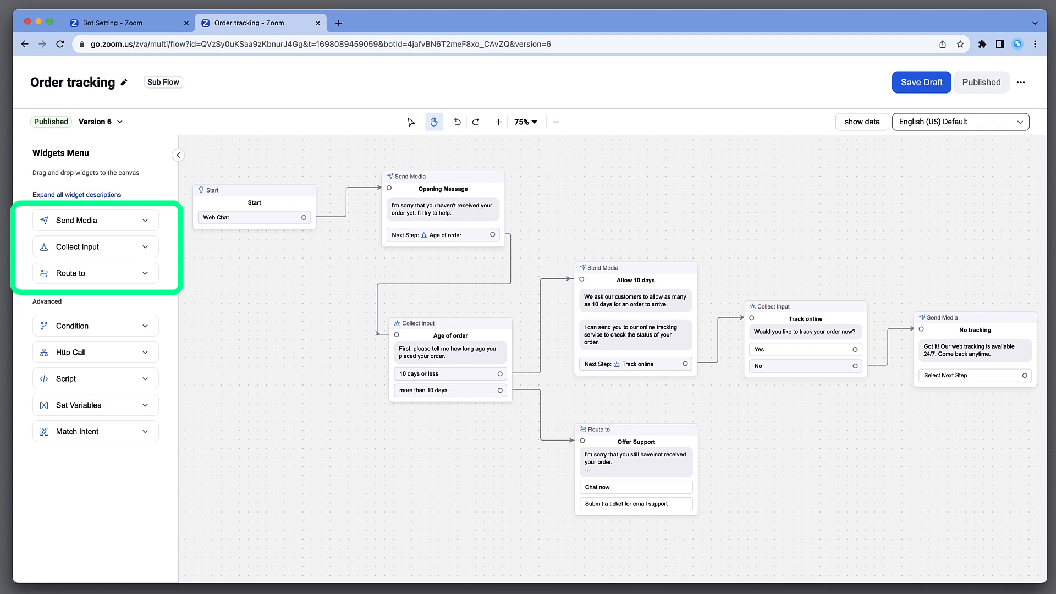